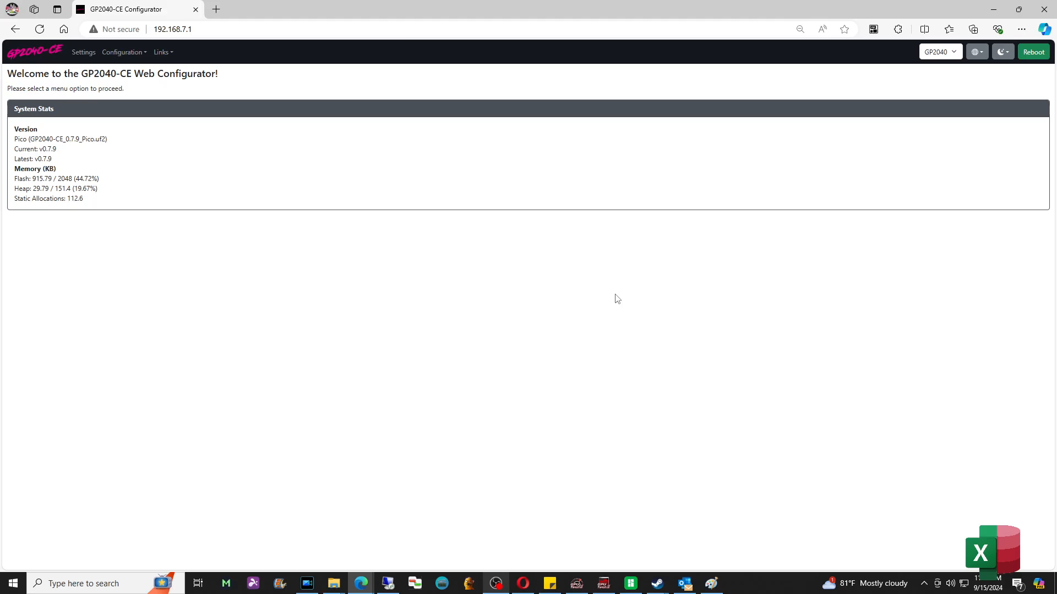
{"action": "mouse_move", "coordinate": [670, 578]}
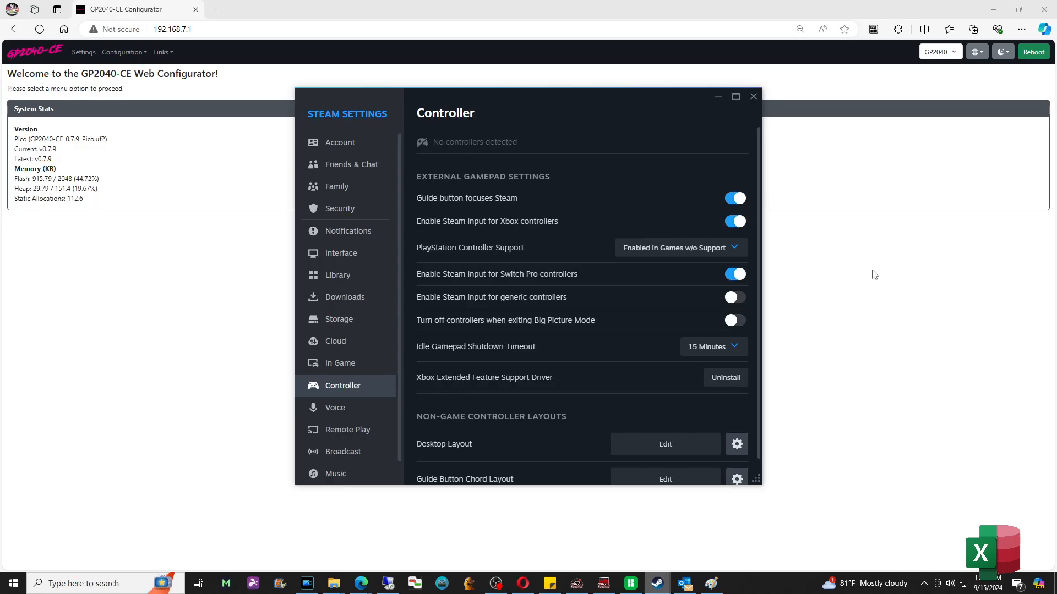
{"action": "mouse_move", "coordinate": [880, 252]}
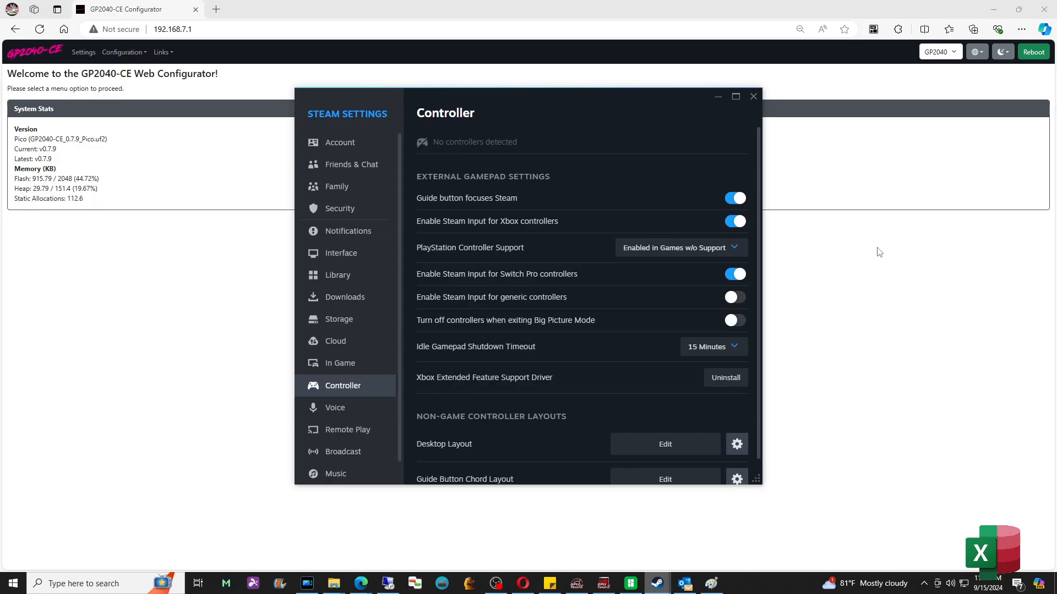
Leave the Steam controller settings and go to the configurator's Peripheral Mapping page.
{"action": "left_click", "coordinate": [753, 95]}
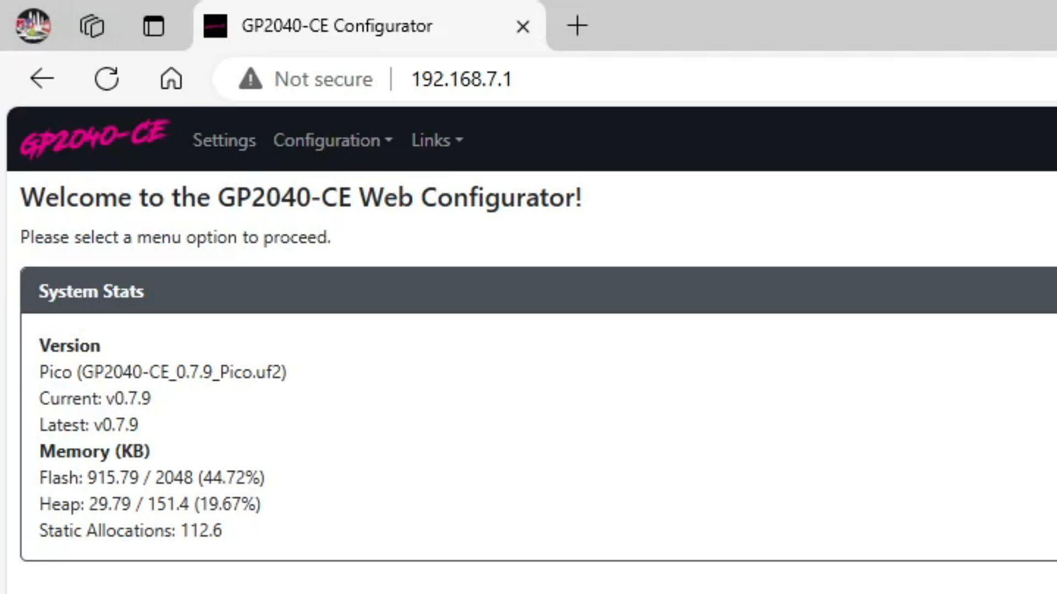
{"action": "left_click", "coordinate": [462, 79]}
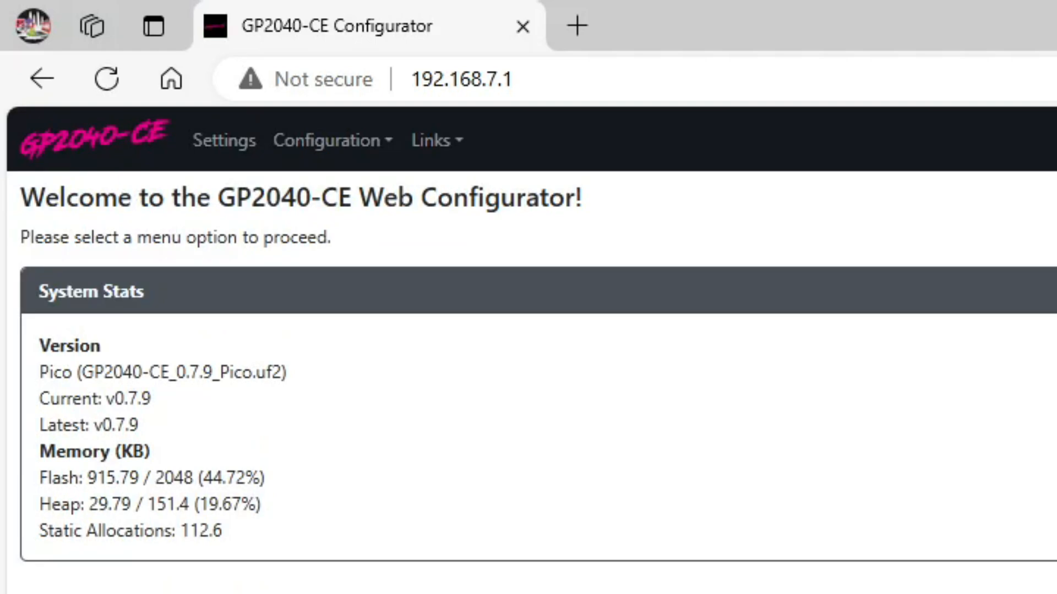
{"action": "mouse_move", "coordinate": [468, 310]}
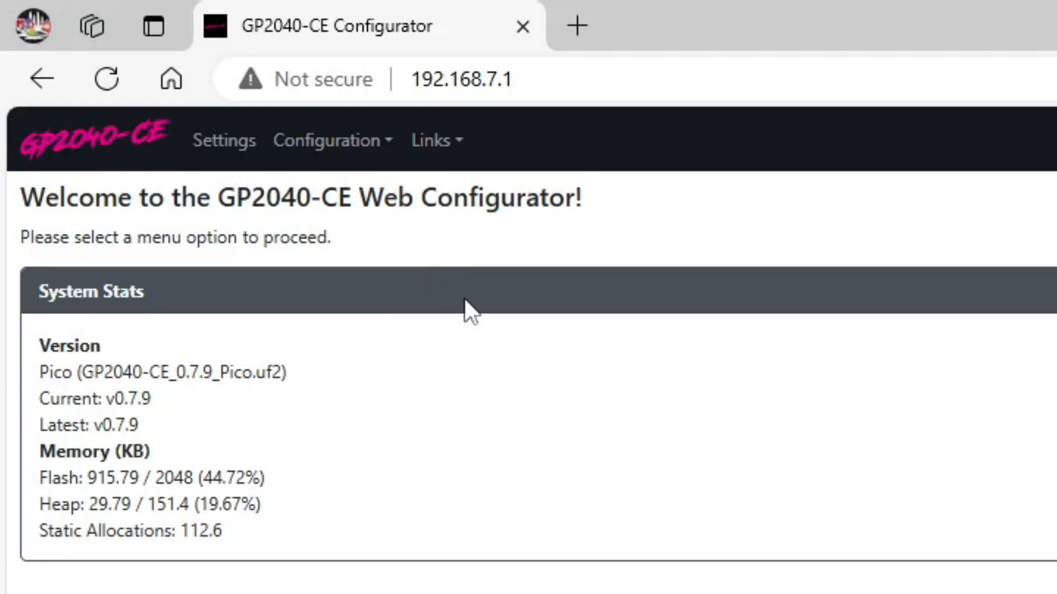
{"action": "mouse_move", "coordinate": [373, 185]}
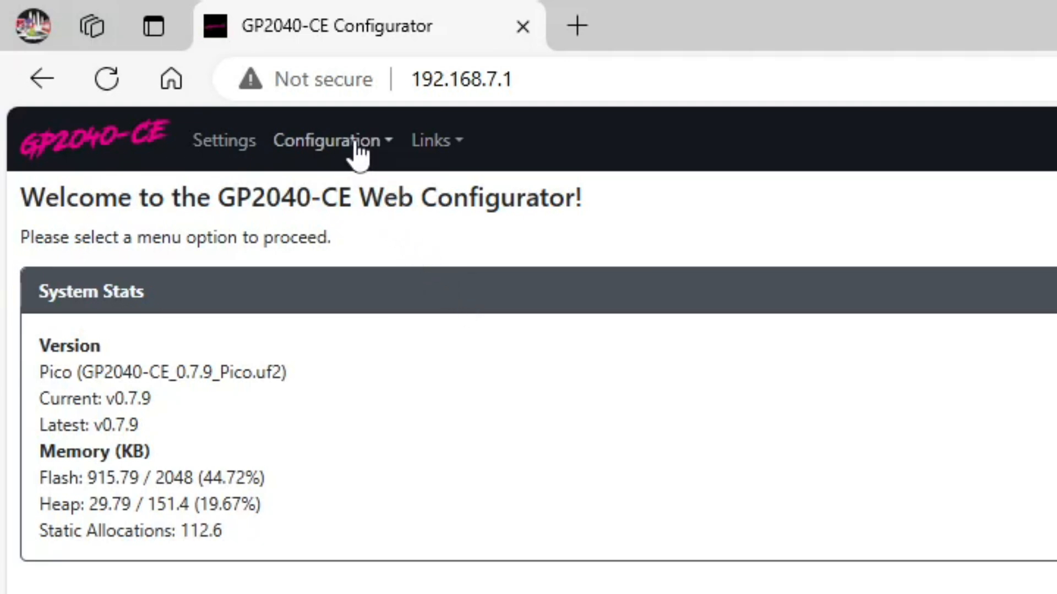
{"action": "left_click", "coordinate": [328, 140]}
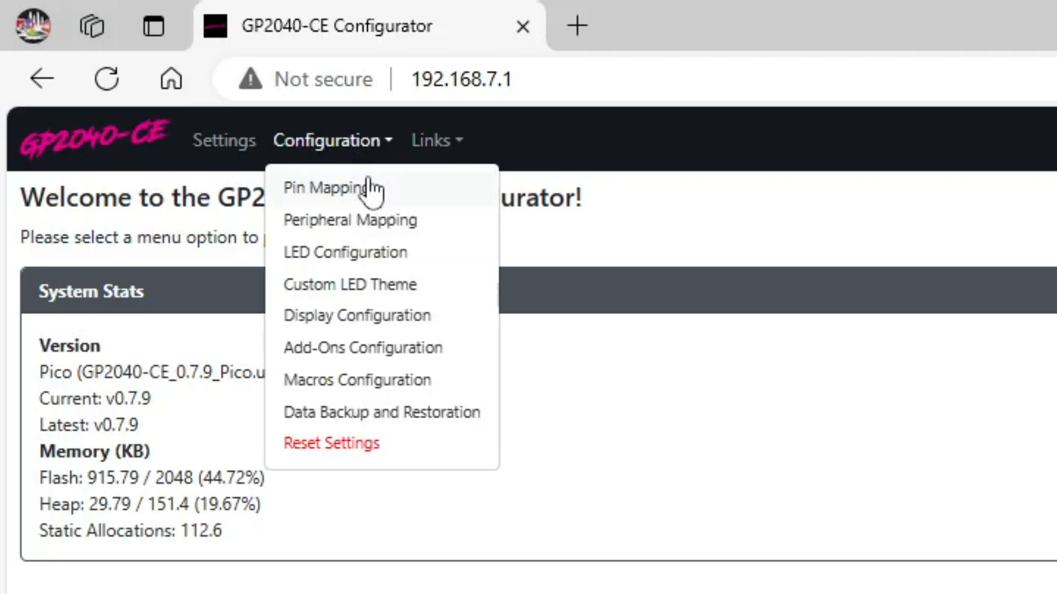
{"action": "left_click", "coordinate": [351, 219]}
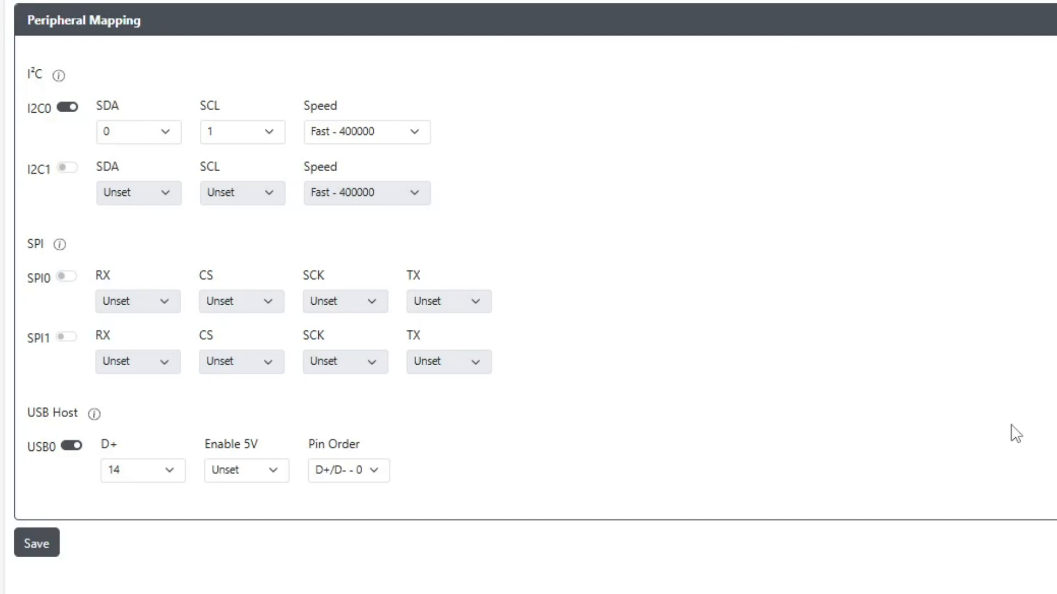
{"action": "mouse_move", "coordinate": [191, 472]}
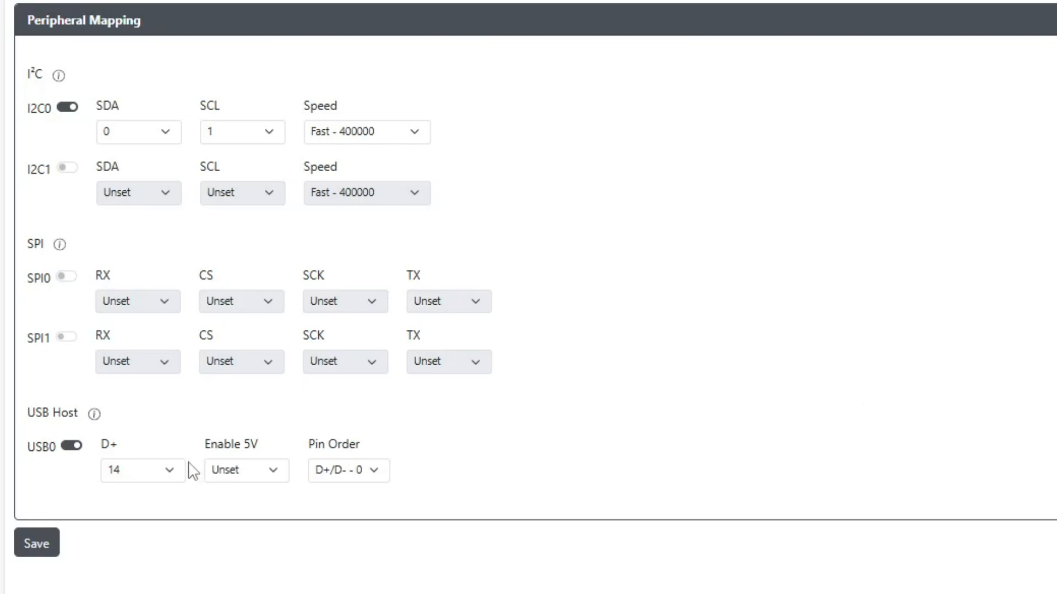
Keep USB host D+ on pin 14 with D+/D- - 0 pin order and save the peripheral mapping.
{"action": "left_click", "coordinate": [142, 471]}
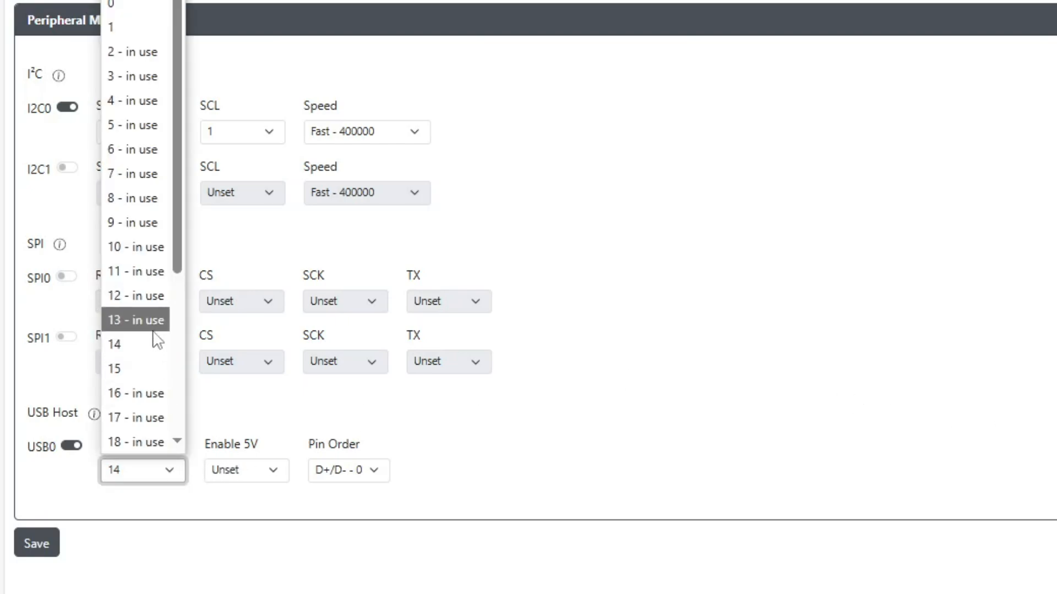
{"action": "mouse_move", "coordinate": [148, 344]}
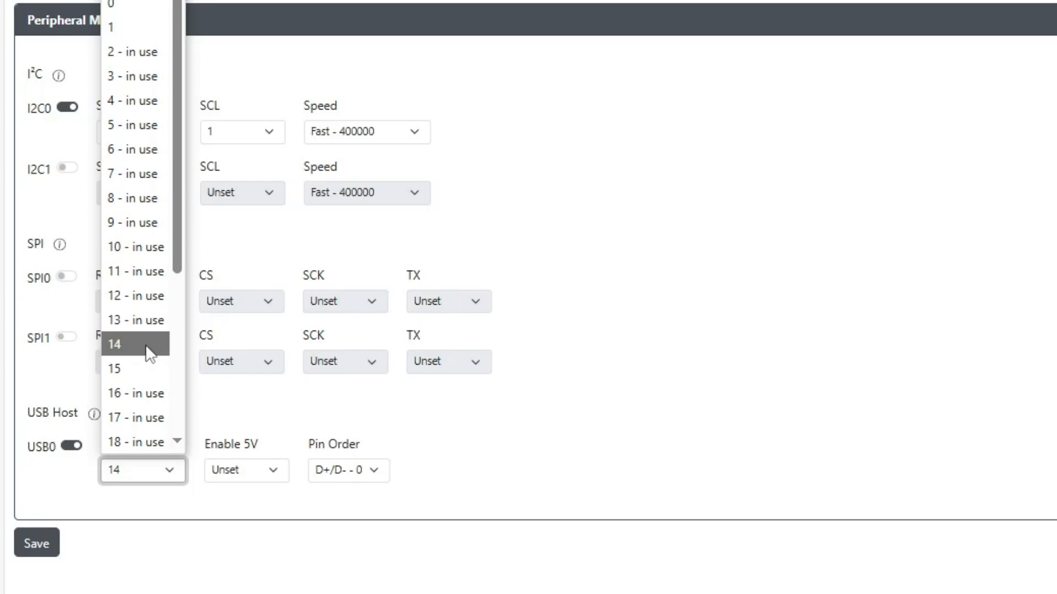
{"action": "mouse_move", "coordinate": [153, 349]}
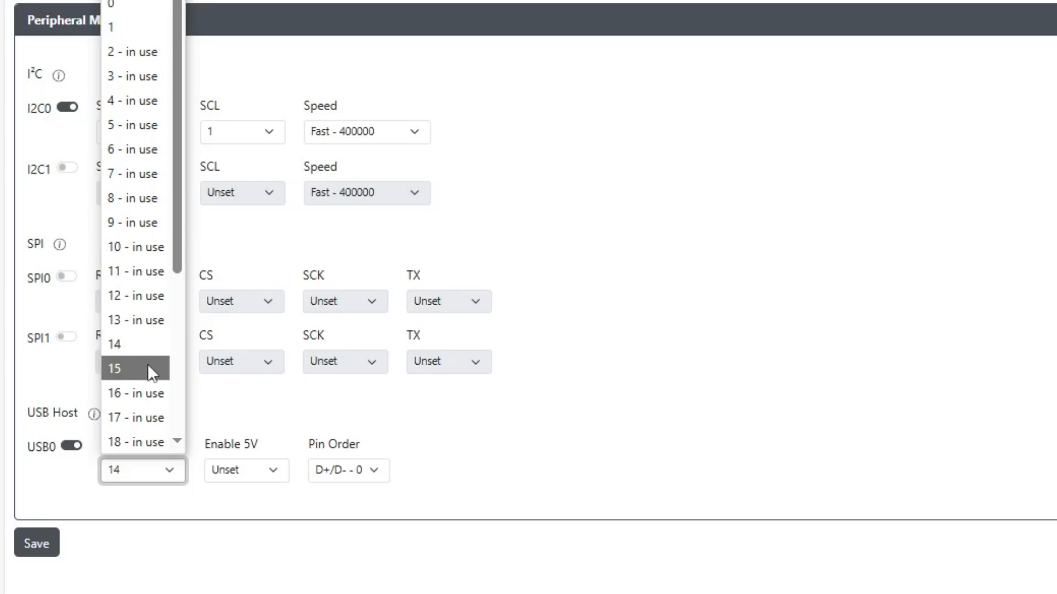
{"action": "mouse_move", "coordinate": [148, 343]}
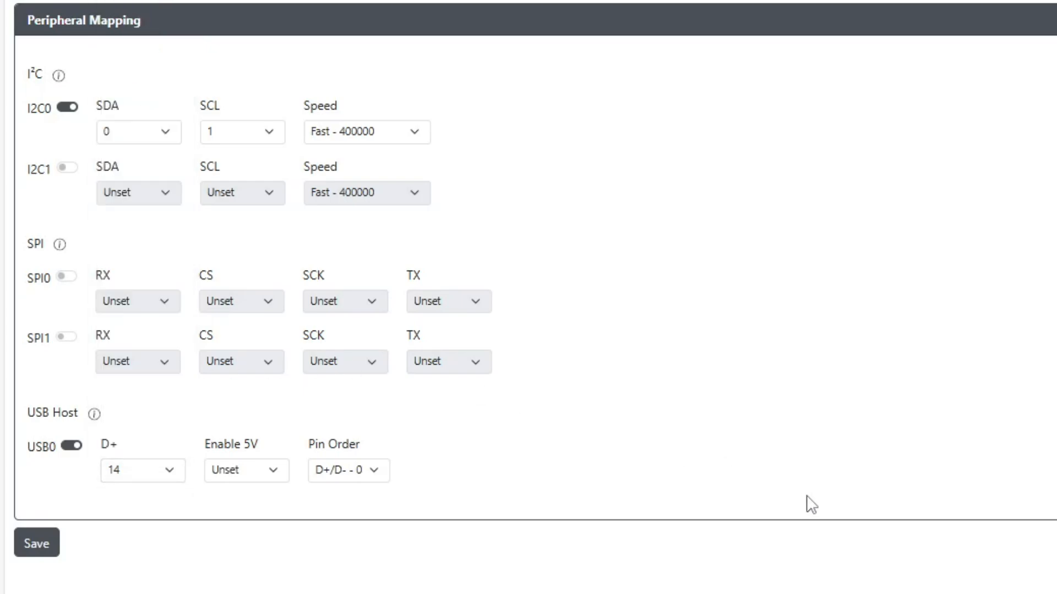
{"action": "mouse_move", "coordinate": [770, 543]}
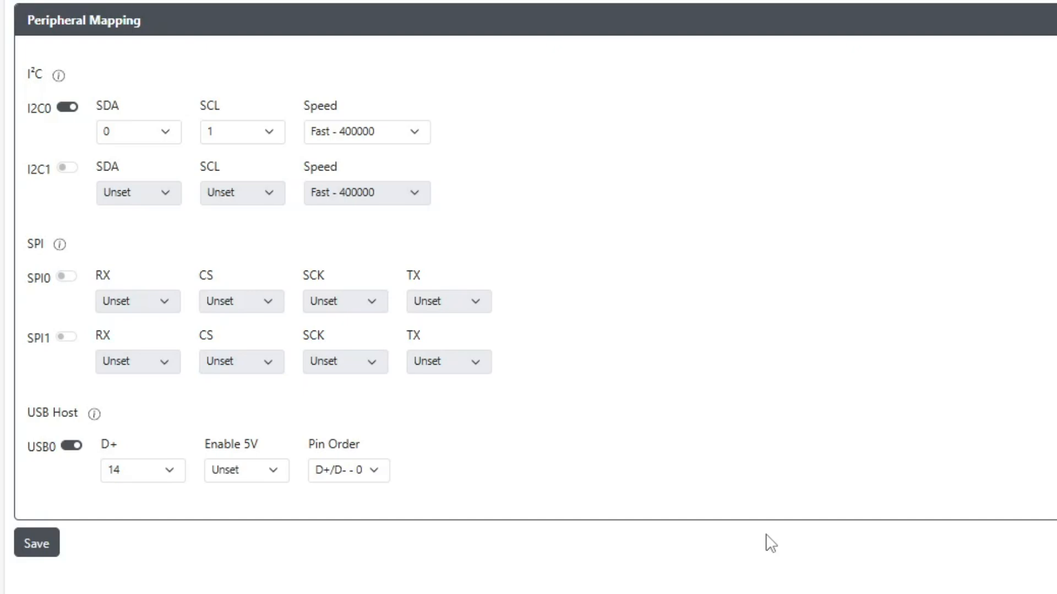
{"action": "mouse_move", "coordinate": [679, 523]}
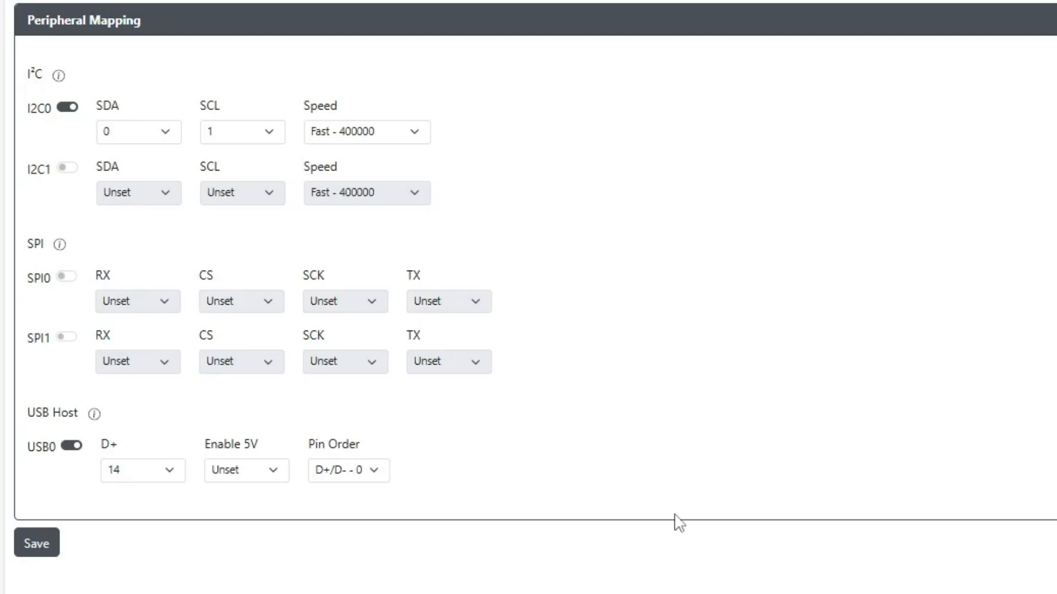
{"action": "mouse_move", "coordinate": [459, 481]}
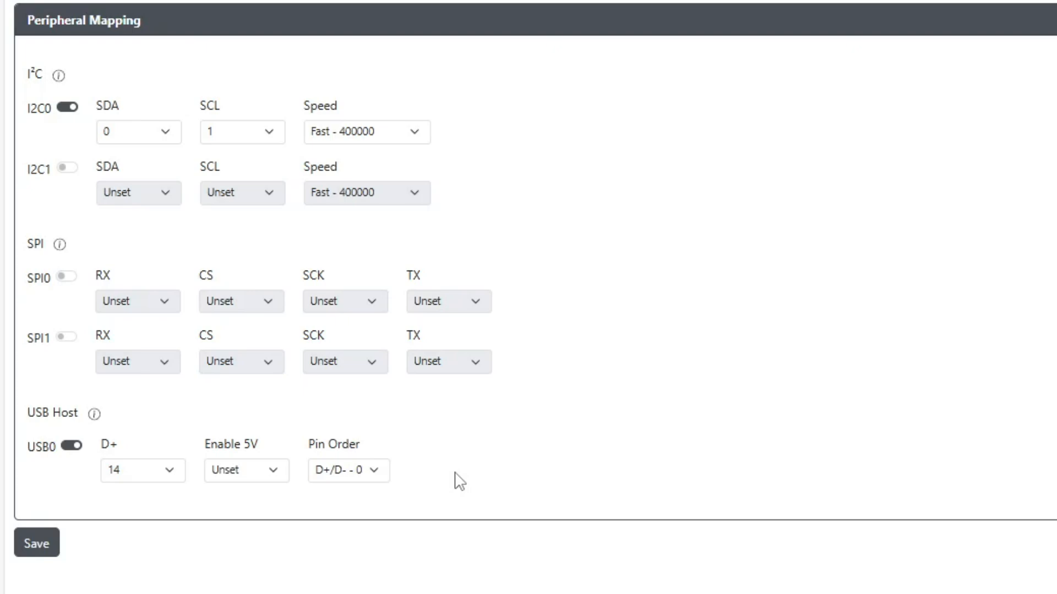
{"action": "left_click", "coordinate": [349, 470]}
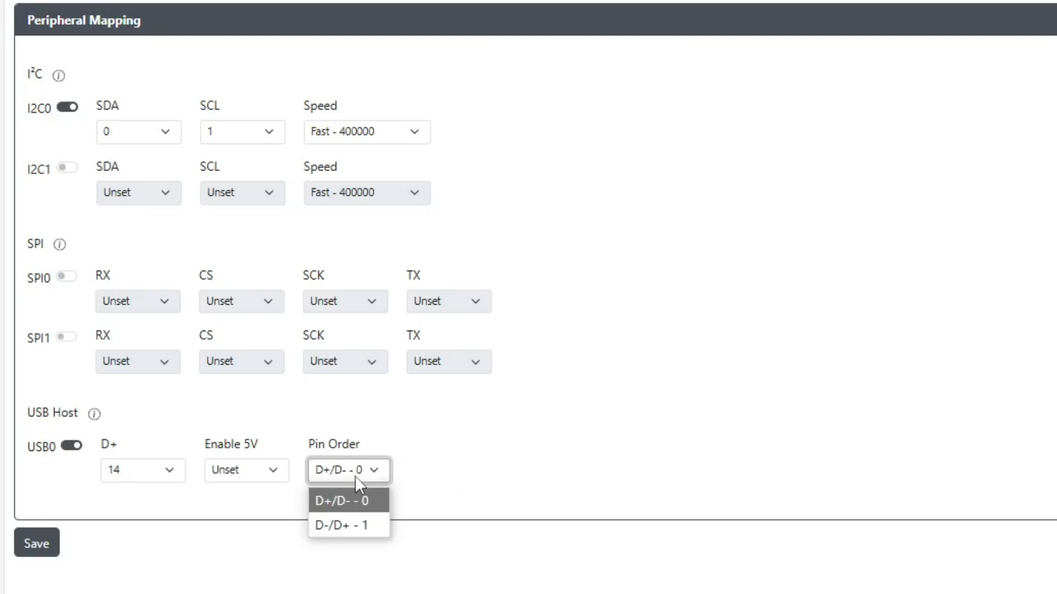
{"action": "left_click", "coordinate": [347, 469]}
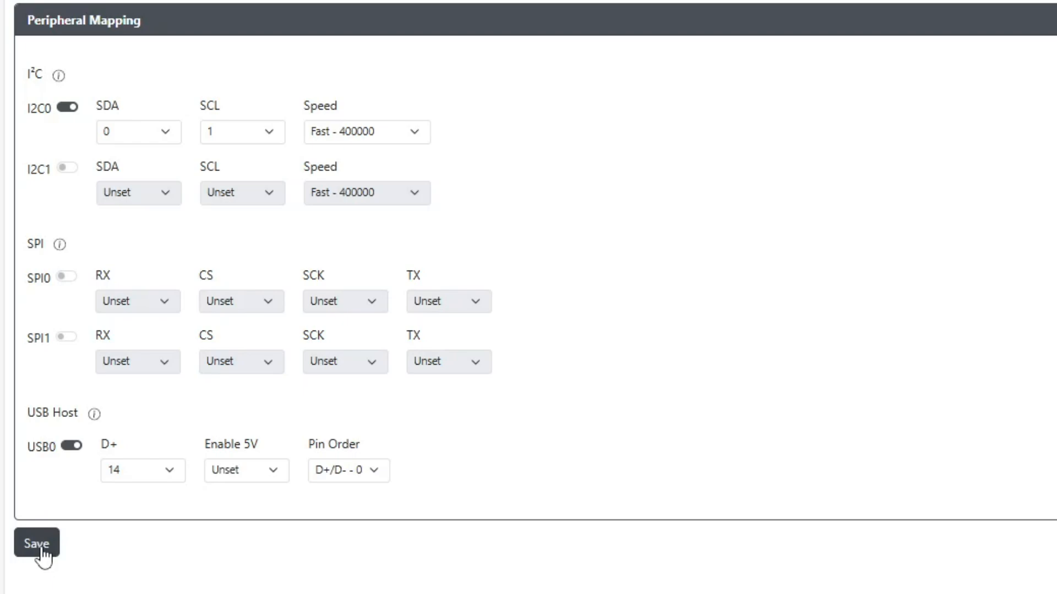
{"action": "left_click", "coordinate": [124, 52]}
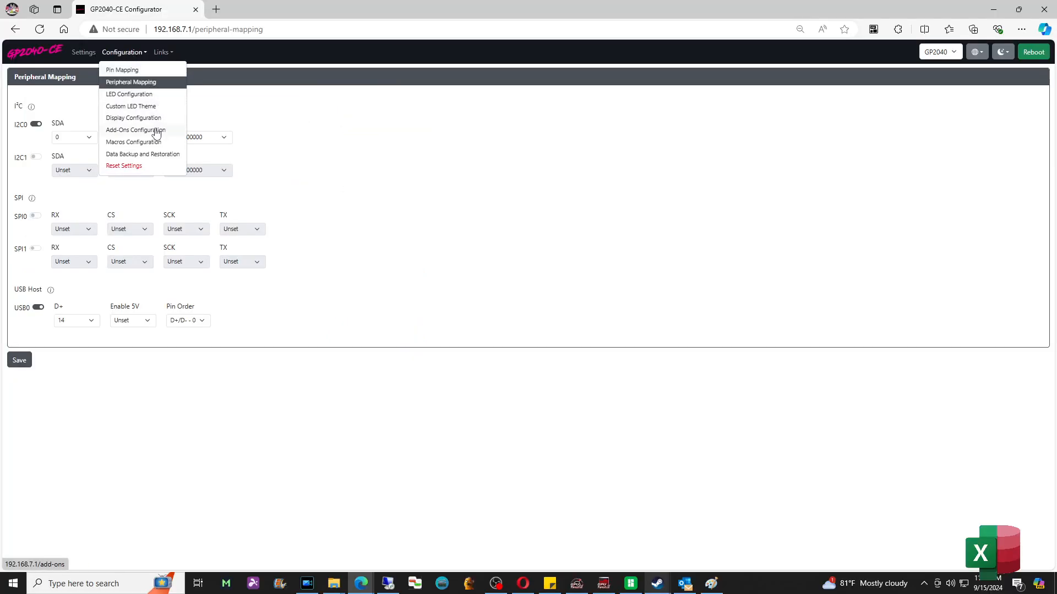
Review the add-ons page and confirm PIN14/PIN15 show as assigned to the add-on in Pin Mapping.
{"action": "left_click", "coordinate": [135, 130]}
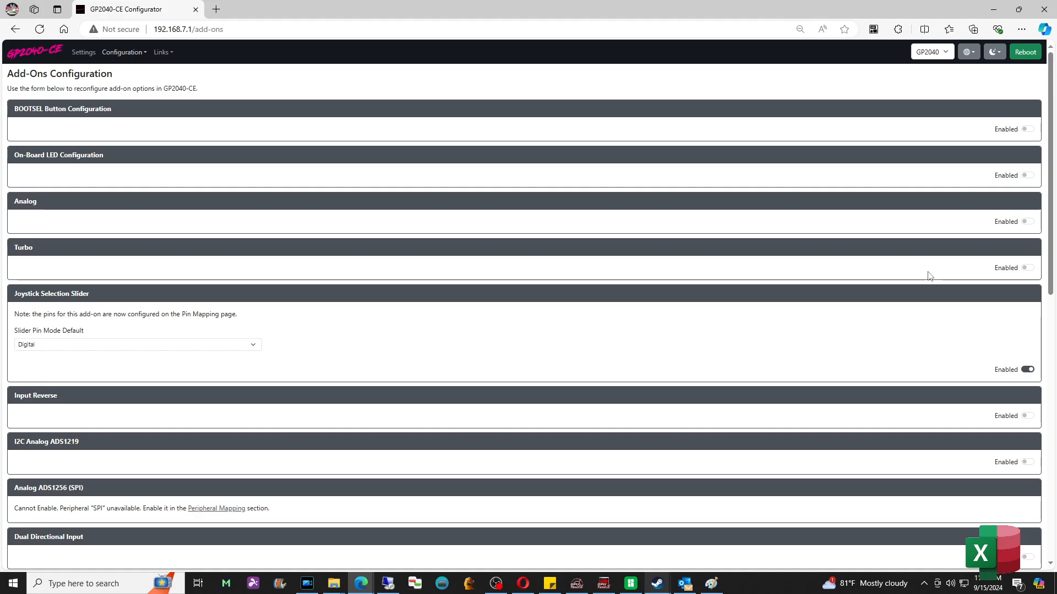
{"action": "scroll", "scroll_direction": "down", "scroll_amount": 3}
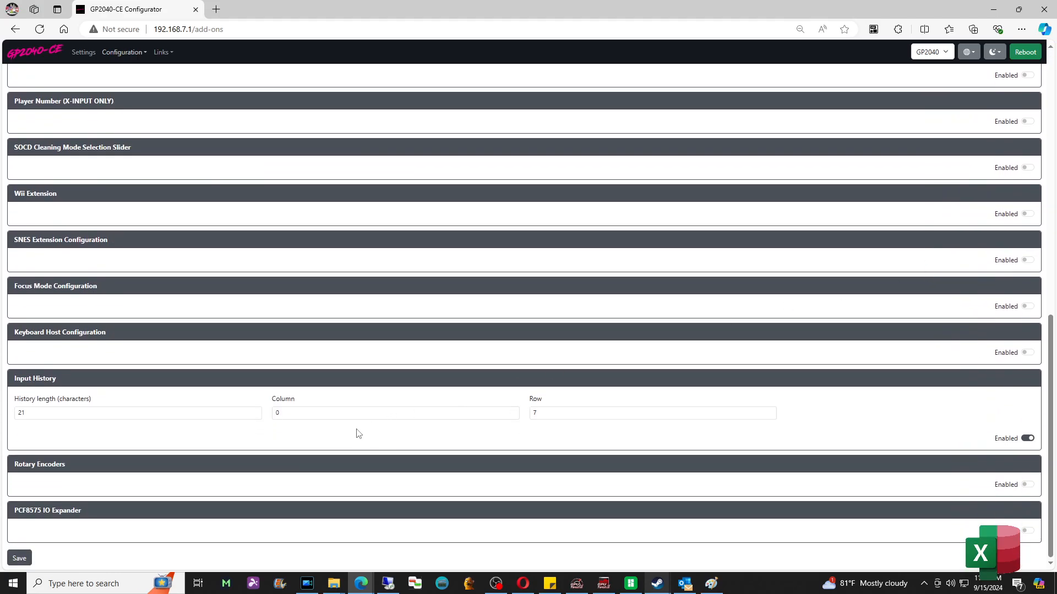
{"action": "scroll", "scroll_direction": "up", "scroll_amount": 3}
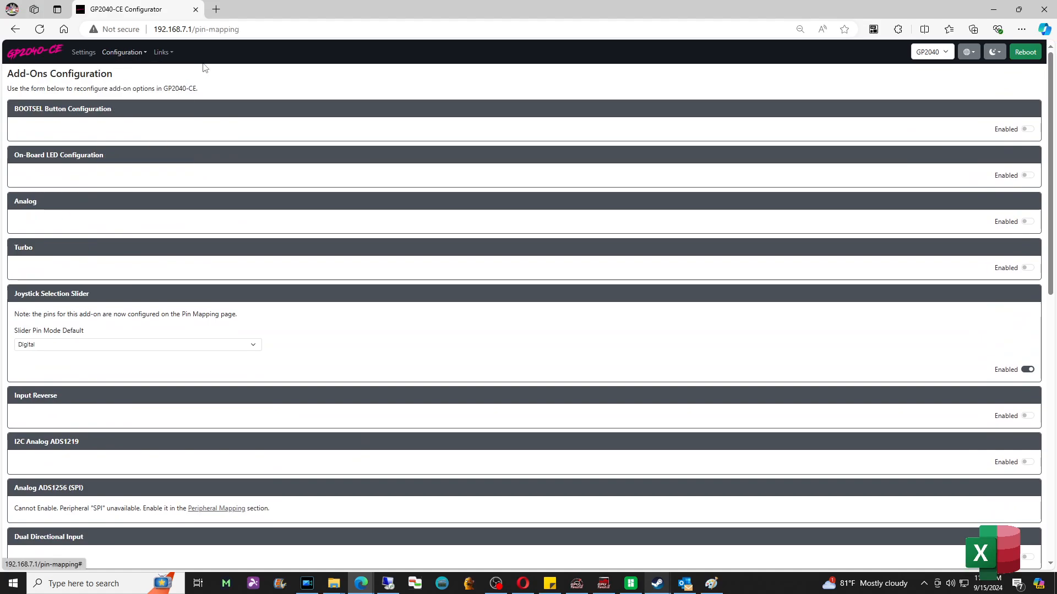
{"action": "left_click", "coordinate": [123, 52]}
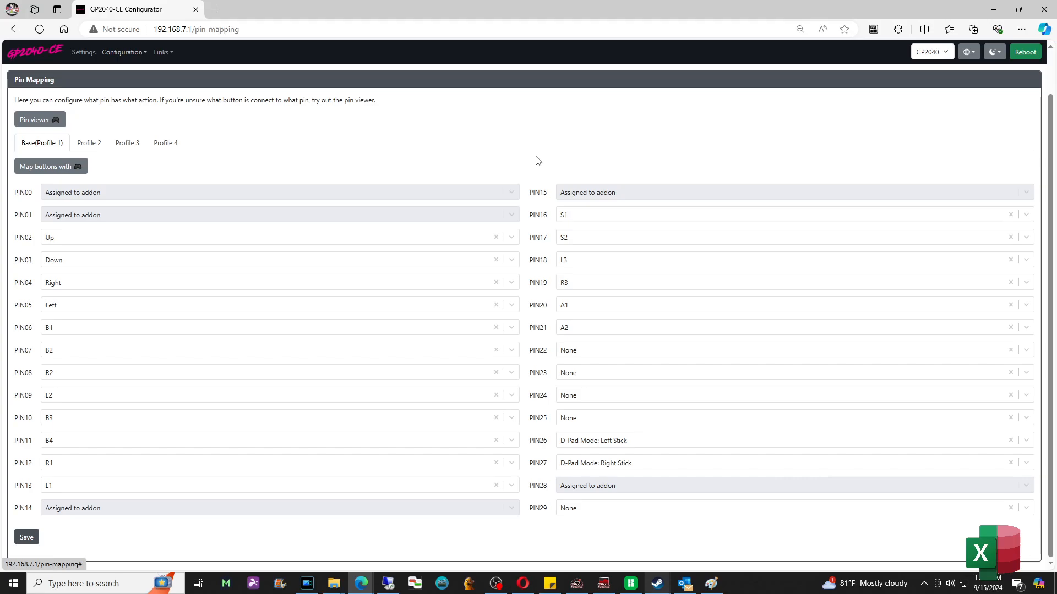
{"action": "mouse_move", "coordinate": [26, 513]}
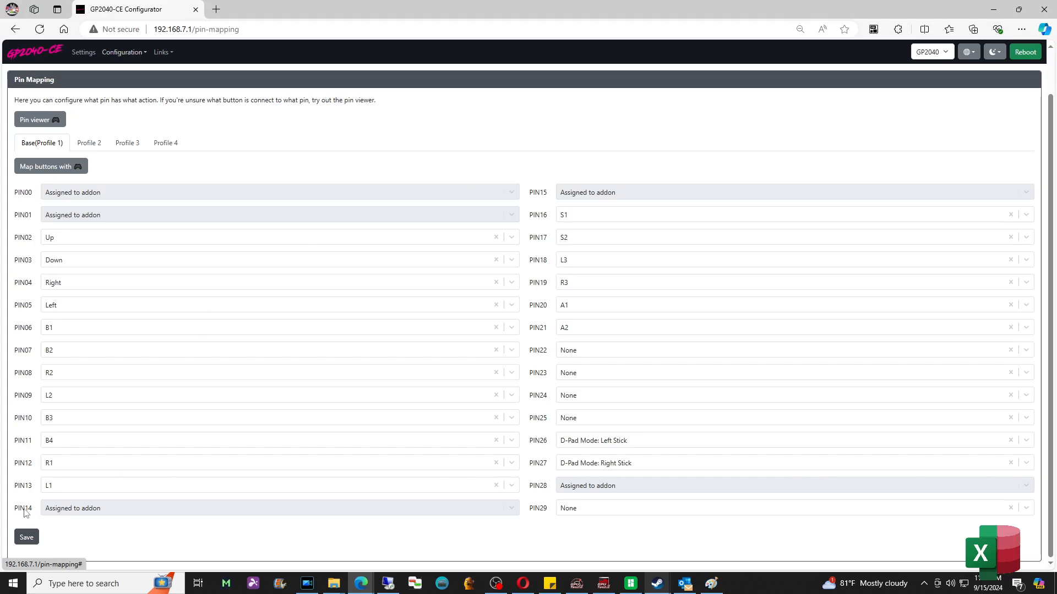
{"action": "mouse_move", "coordinate": [475, 378]}
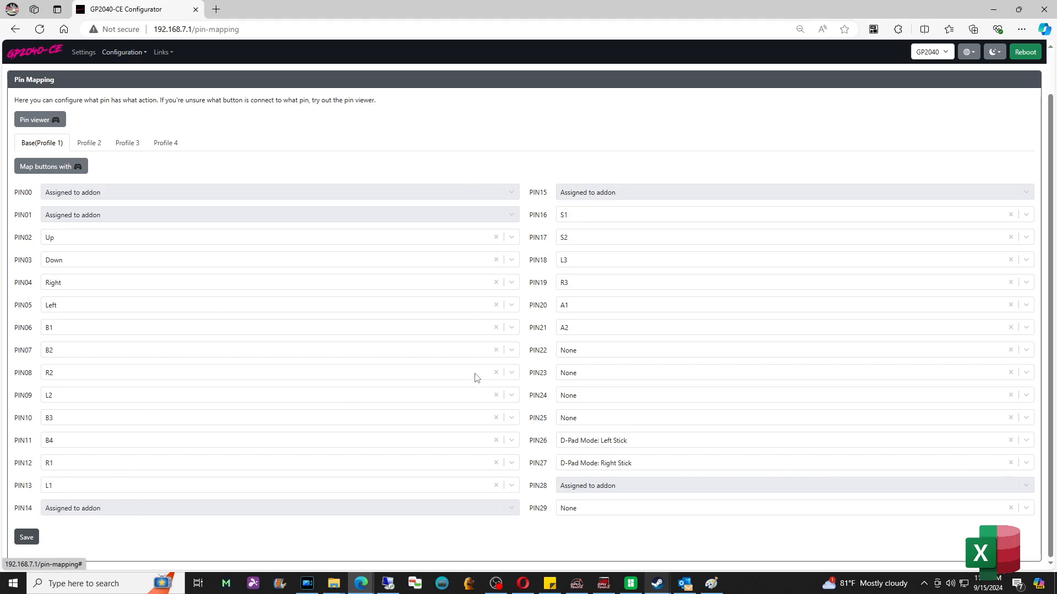
{"action": "mouse_move", "coordinate": [136, 507]}
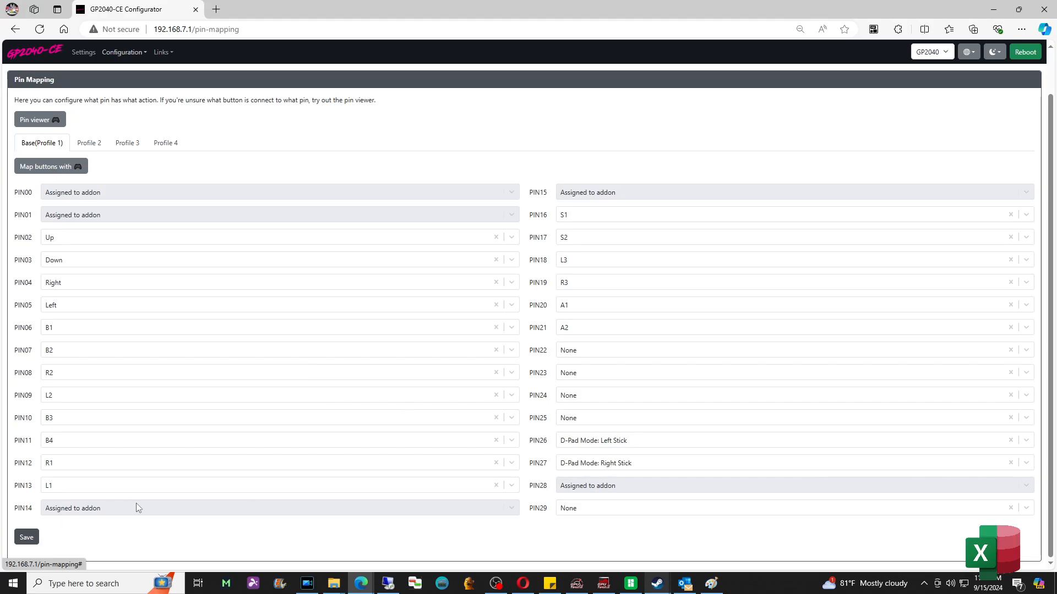
{"action": "left_click", "coordinate": [123, 52]}
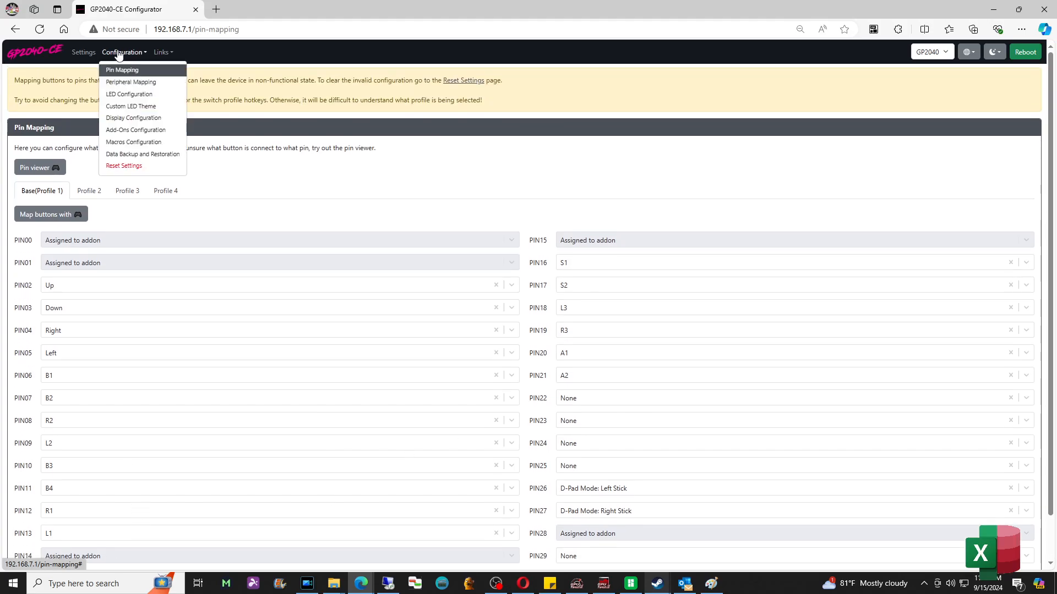
Go to Settings and show the Boot Input Modes section.
{"action": "left_click", "coordinate": [83, 52]}
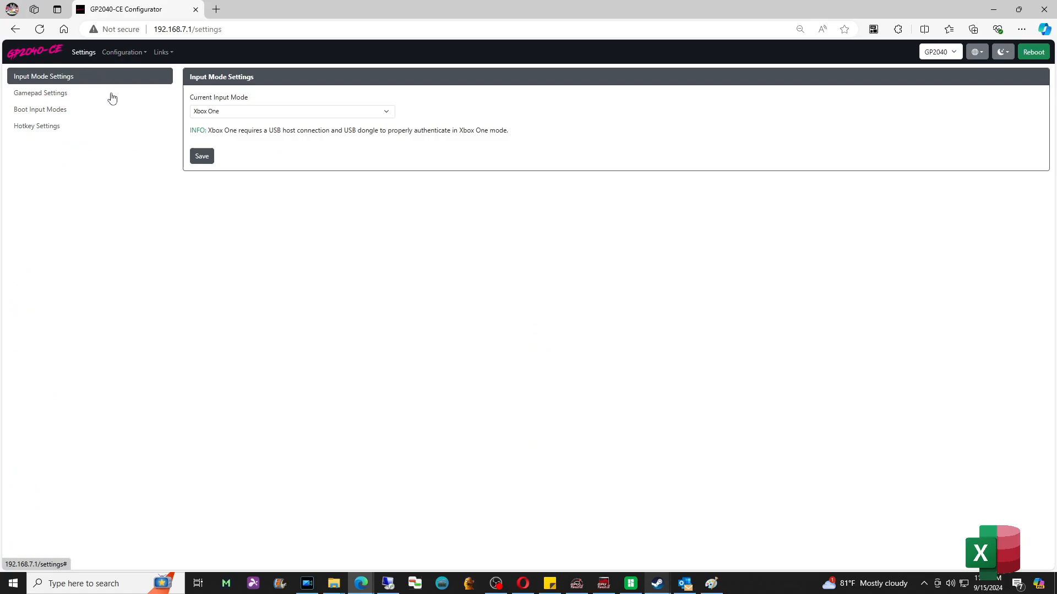
{"action": "mouse_move", "coordinate": [114, 108]}
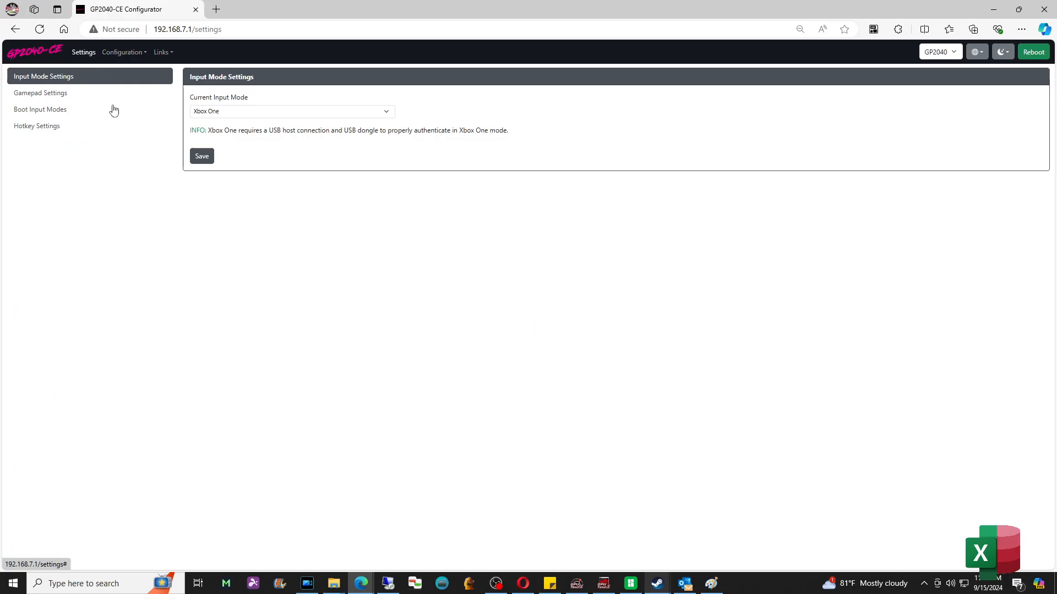
{"action": "mouse_move", "coordinate": [78, 117]}
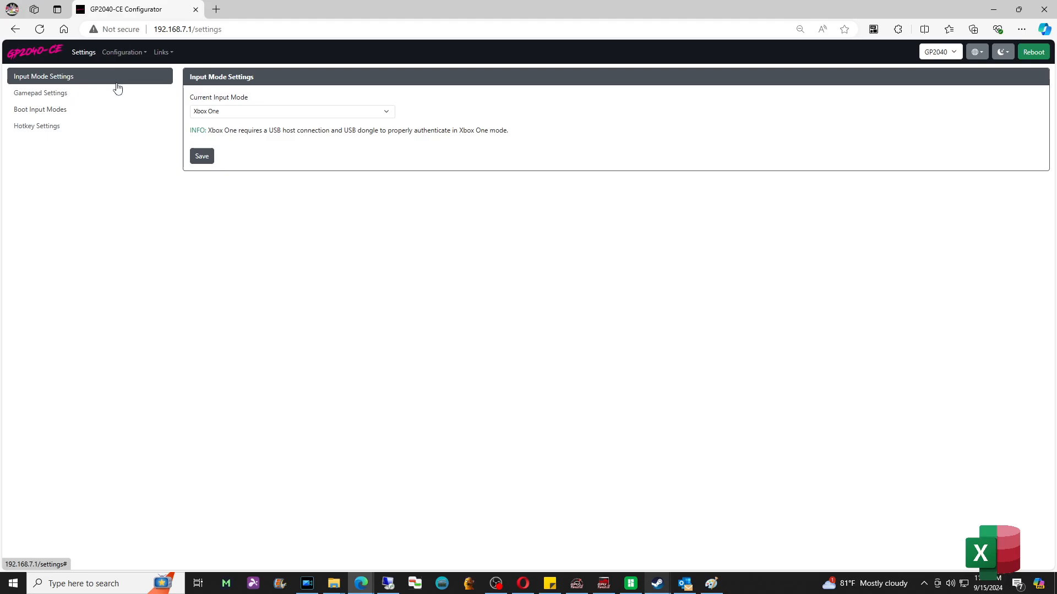
{"action": "mouse_move", "coordinate": [58, 114]}
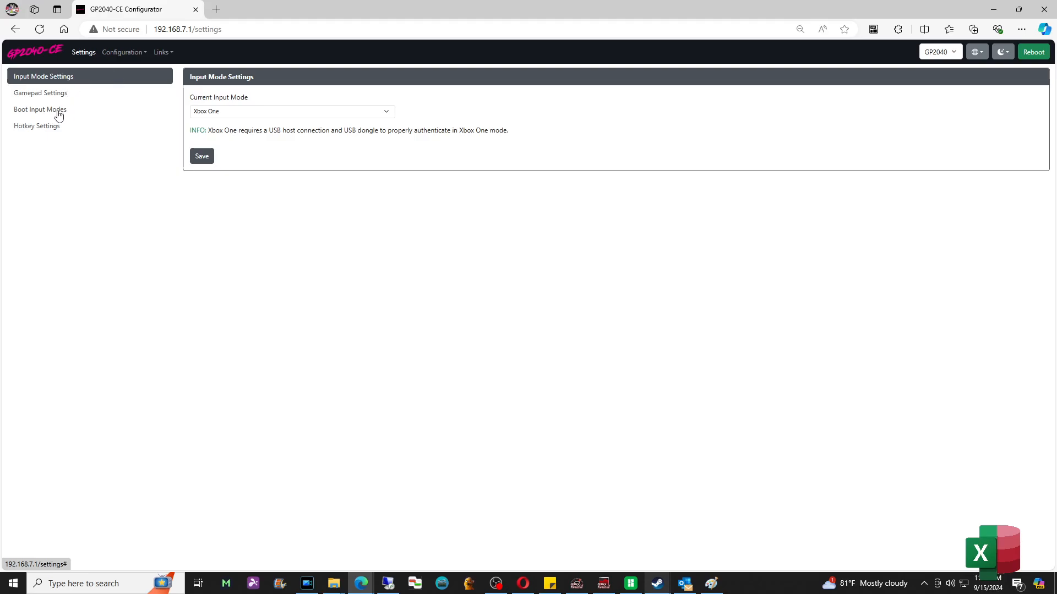
{"action": "left_click", "coordinate": [40, 109]}
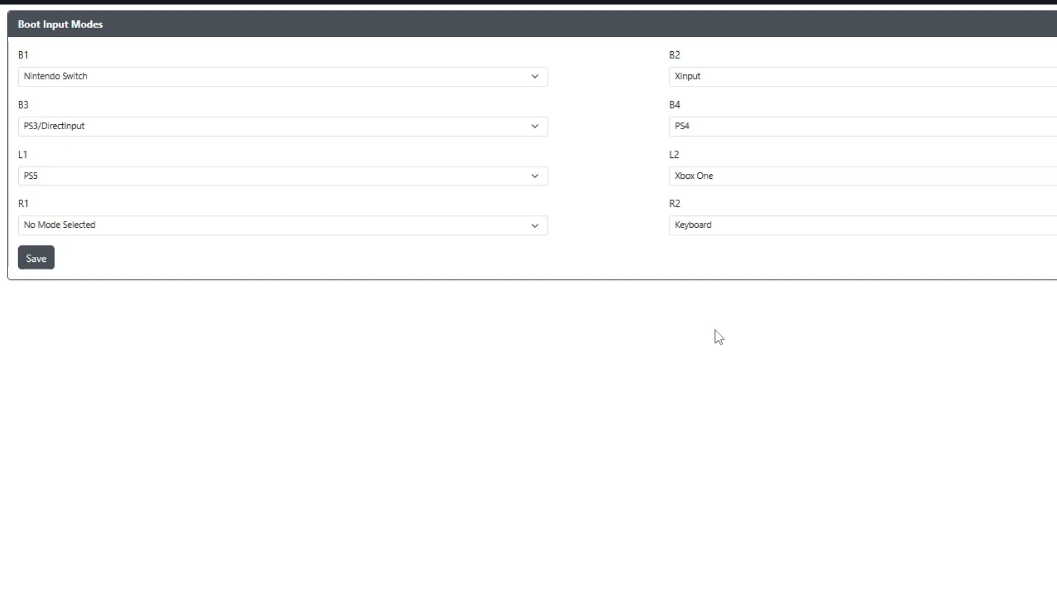
{"action": "mouse_move", "coordinate": [389, 18]}
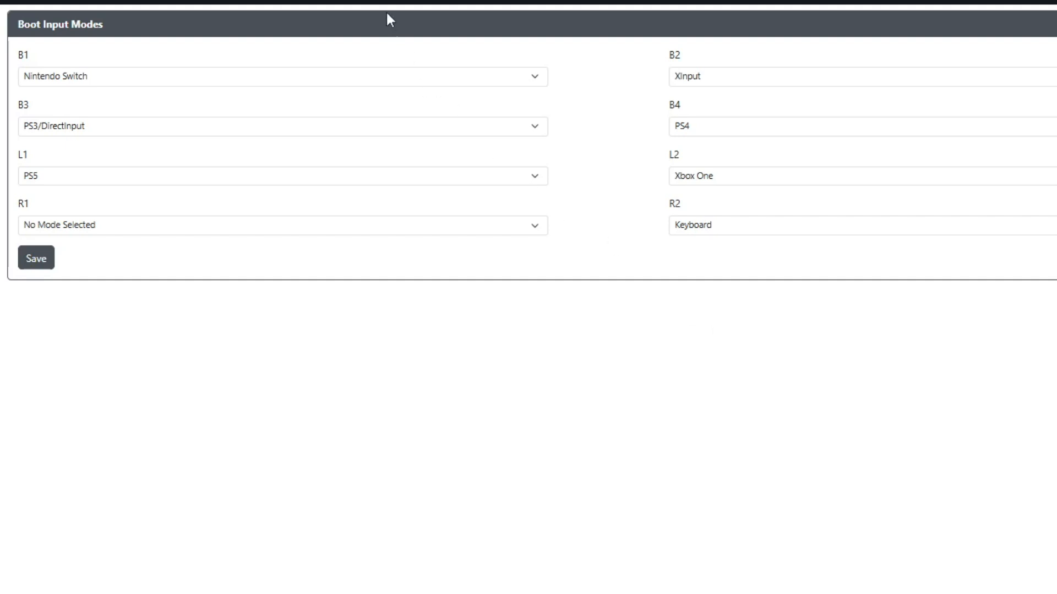
Leave B1's boot mode unchanged and set R2 to No Mode Selected.
{"action": "left_click", "coordinate": [282, 76]}
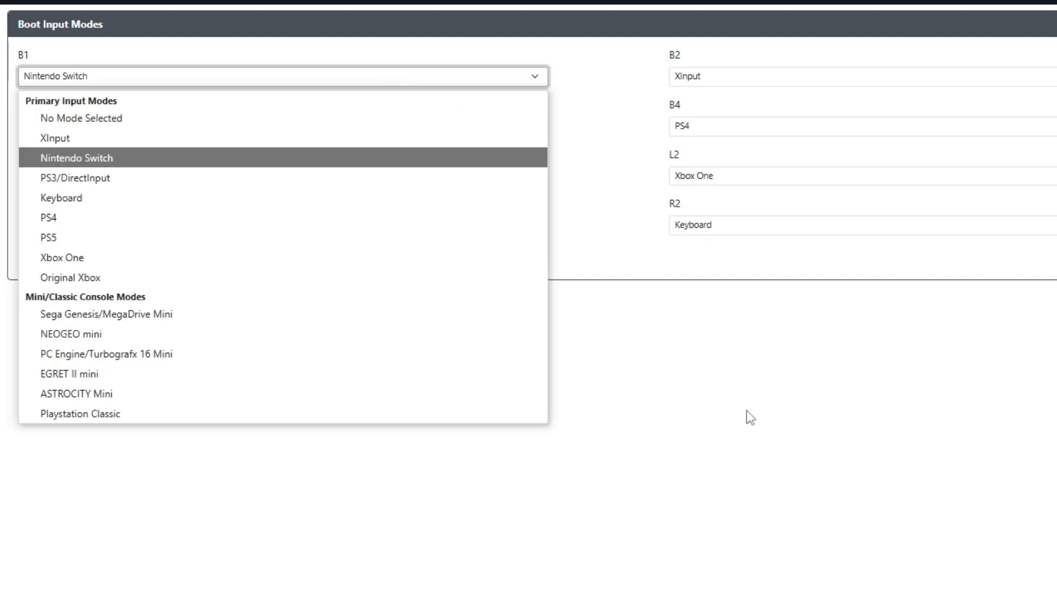
{"action": "left_click", "coordinate": [75, 158]}
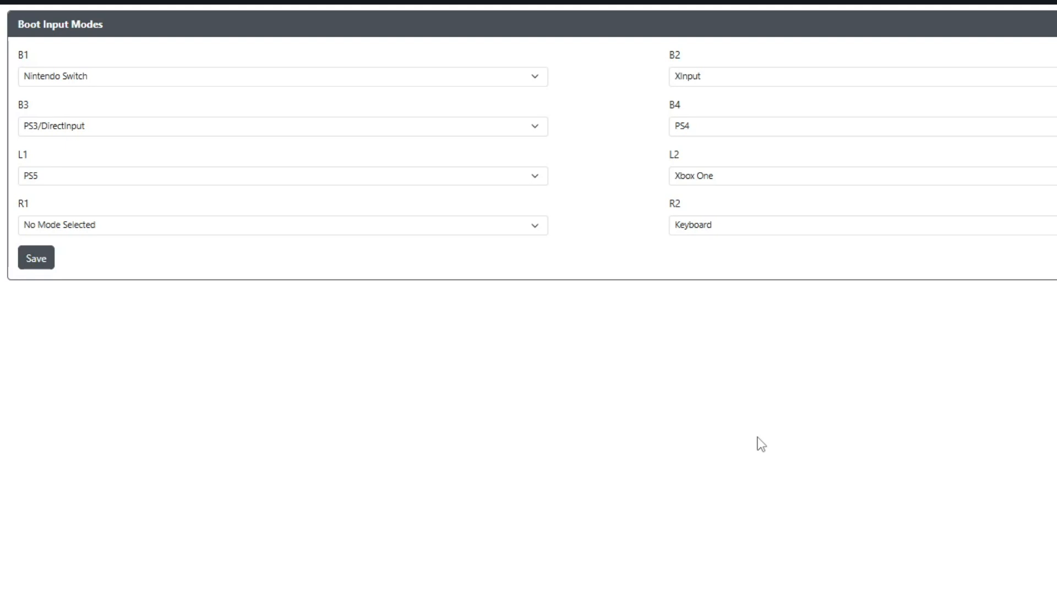
{"action": "mouse_move", "coordinate": [736, 425]}
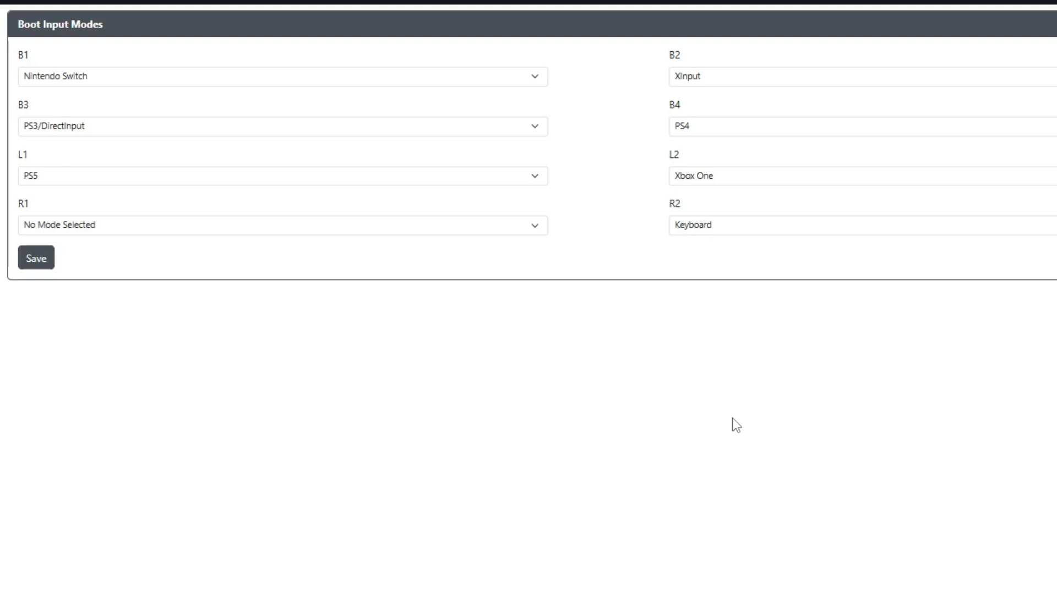
{"action": "mouse_move", "coordinate": [802, 366]}
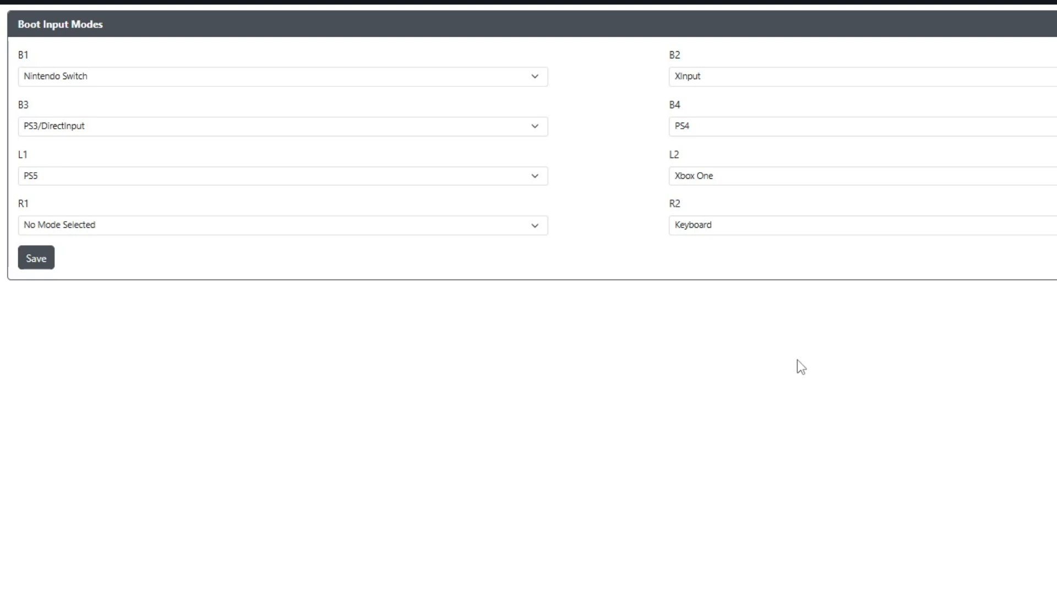
{"action": "mouse_move", "coordinate": [901, 343]}
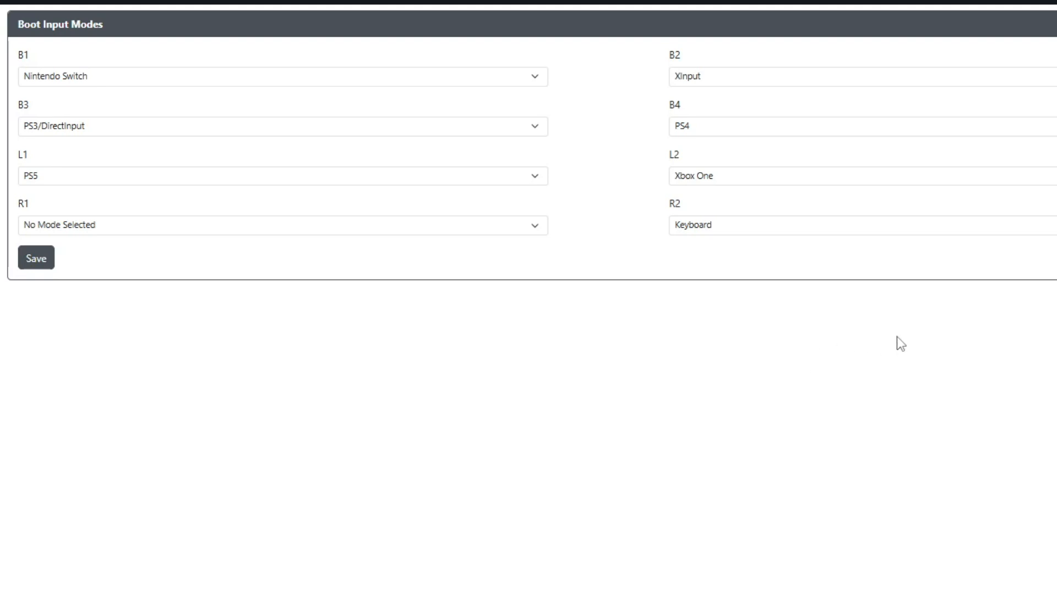
{"action": "mouse_move", "coordinate": [720, 374]}
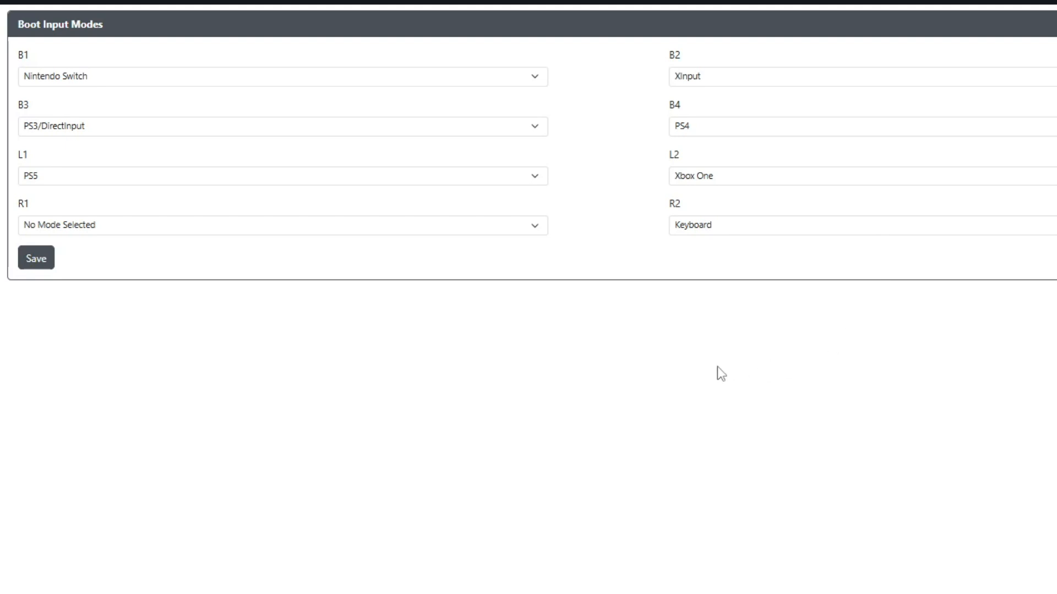
{"action": "mouse_move", "coordinate": [727, 236]}
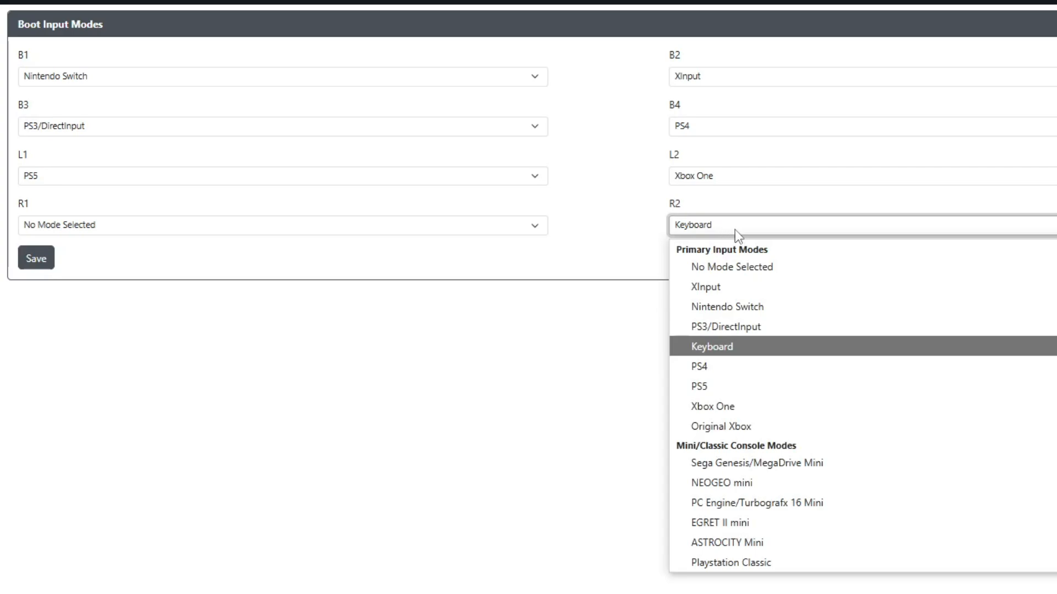
{"action": "left_click", "coordinate": [732, 267]}
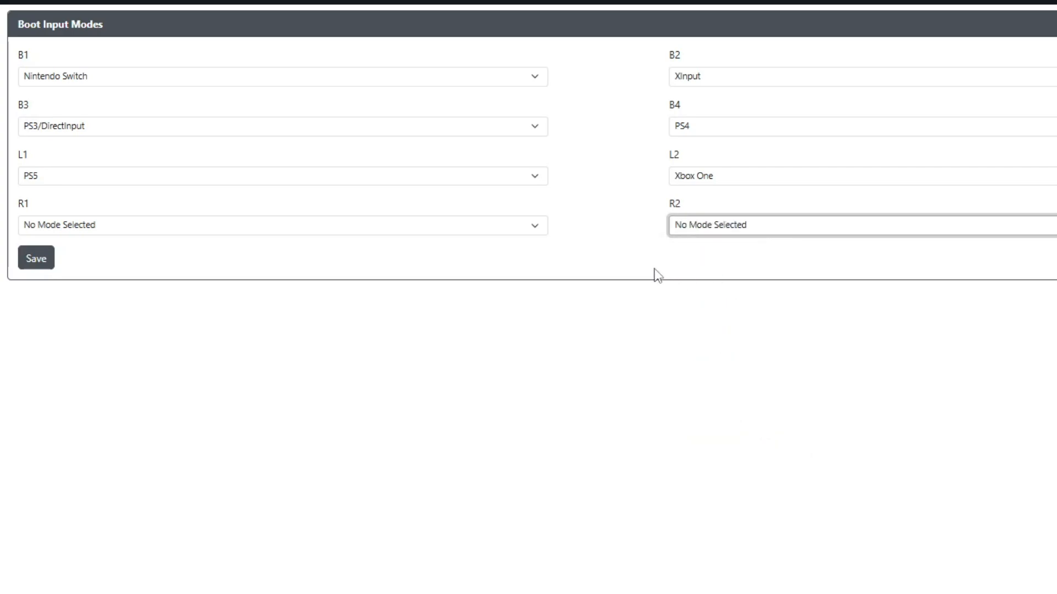
Save the boot input modes and reboot the device into Controller mode.
{"action": "left_click", "coordinate": [36, 258]}
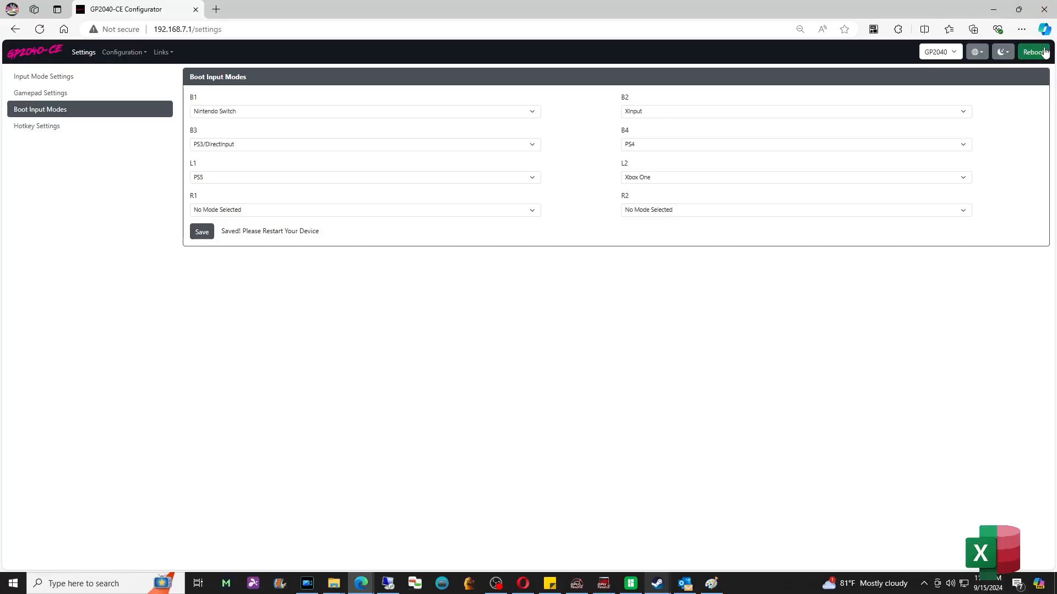
{"action": "left_click", "coordinate": [1034, 51]}
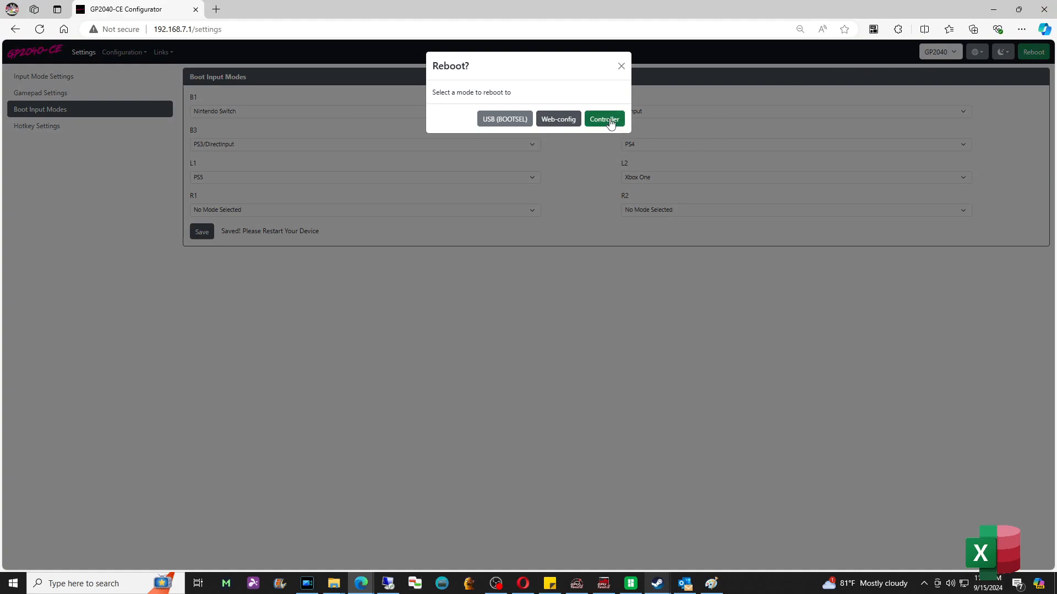
{"action": "left_click", "coordinate": [603, 119]}
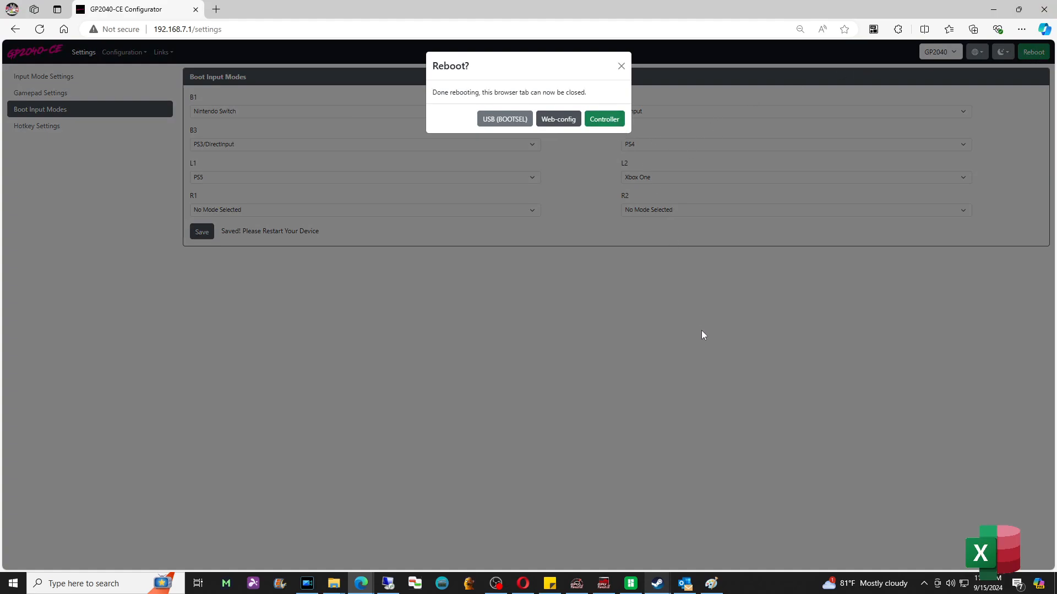
{"action": "mouse_move", "coordinate": [699, 577]}
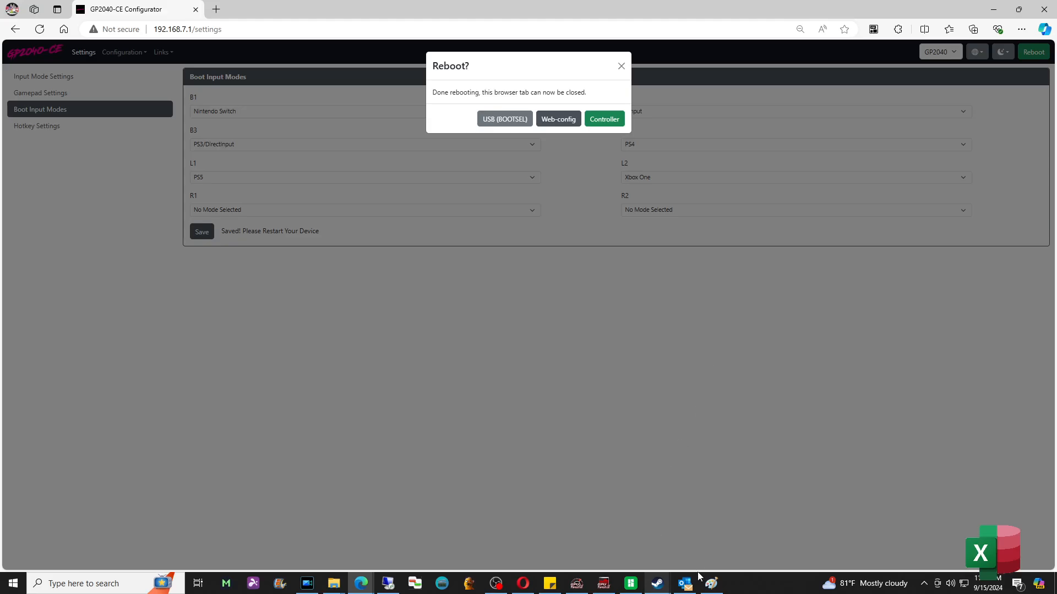